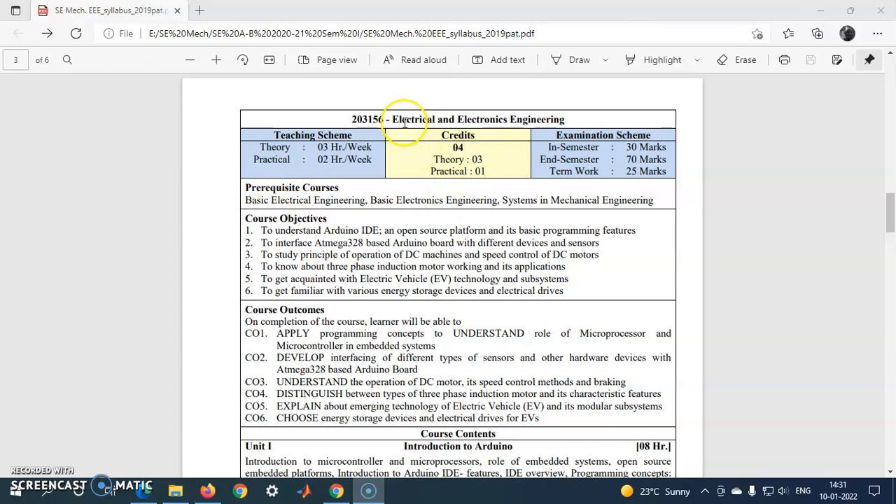
{"action": "mouse_move", "coordinate": [406, 254]}
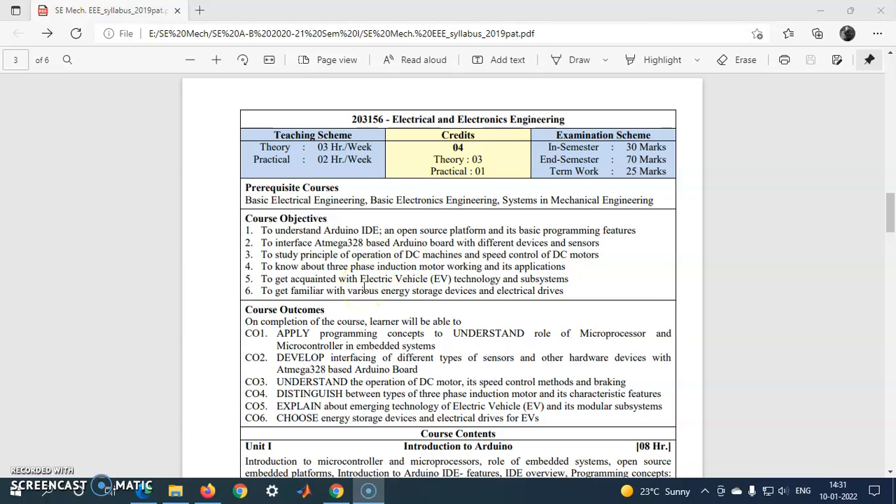
Scroll the syllabus PDF to the Virtual Laboratory assignments and copy the experimentlist link.
{"action": "scroll", "scroll_direction": "down", "scroll_amount": 3}
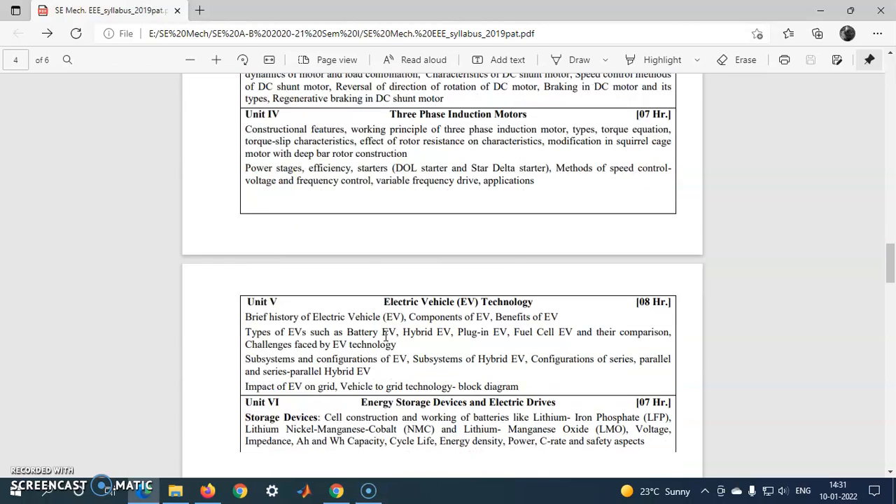
{"action": "scroll", "scroll_direction": "down", "scroll_amount": 3}
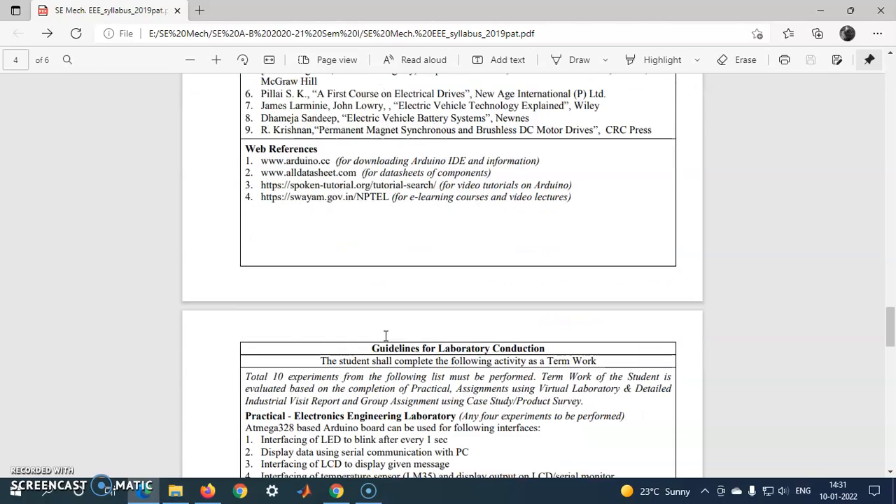
{"action": "scroll", "scroll_direction": "down", "scroll_amount": 3}
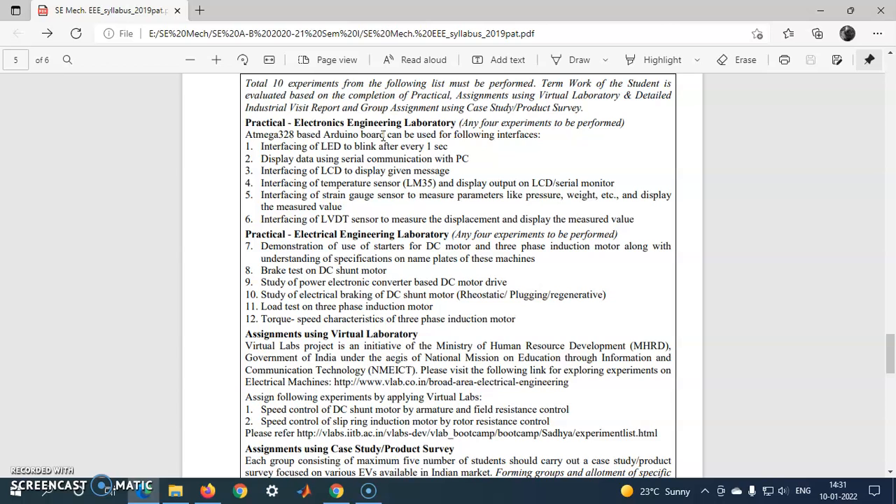
{"action": "scroll", "scroll_direction": "down", "scroll_amount": 3}
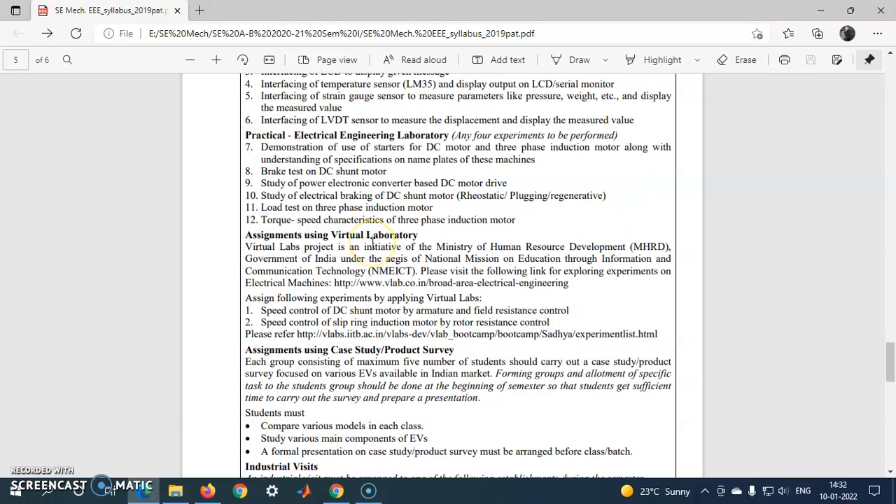
{"action": "scroll", "scroll_direction": "down", "scroll_amount": 3}
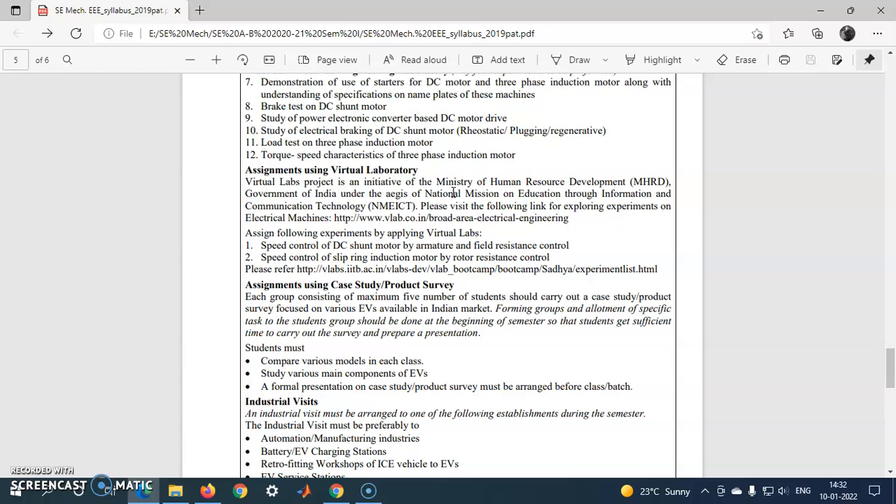
{"action": "mouse_move", "coordinate": [268, 252]}
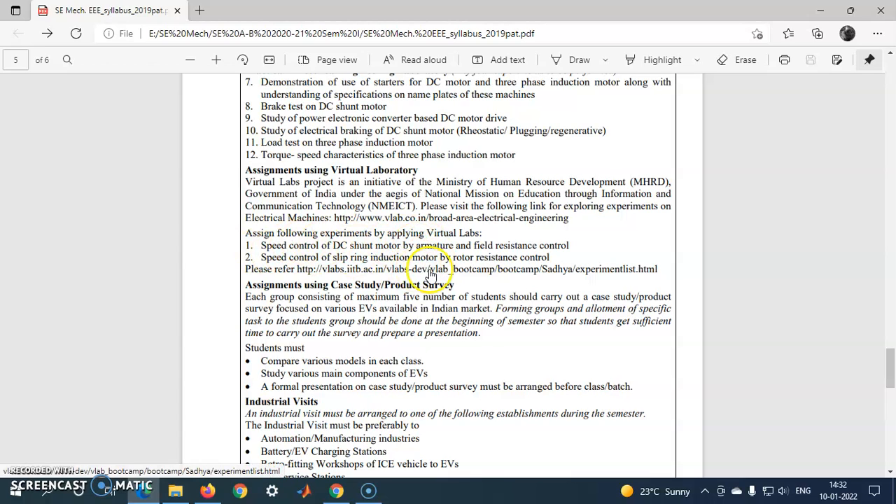
{"action": "right_click", "coordinate": [430, 269]}
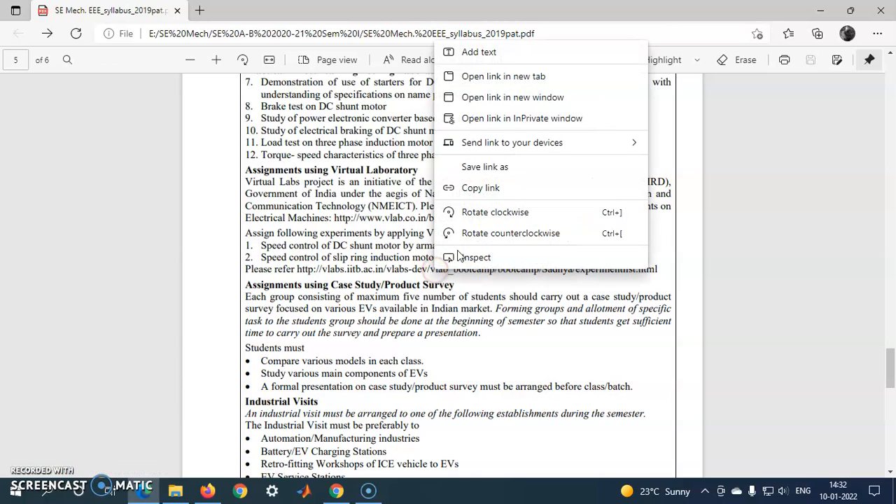
{"action": "left_click", "coordinate": [315, 438]}
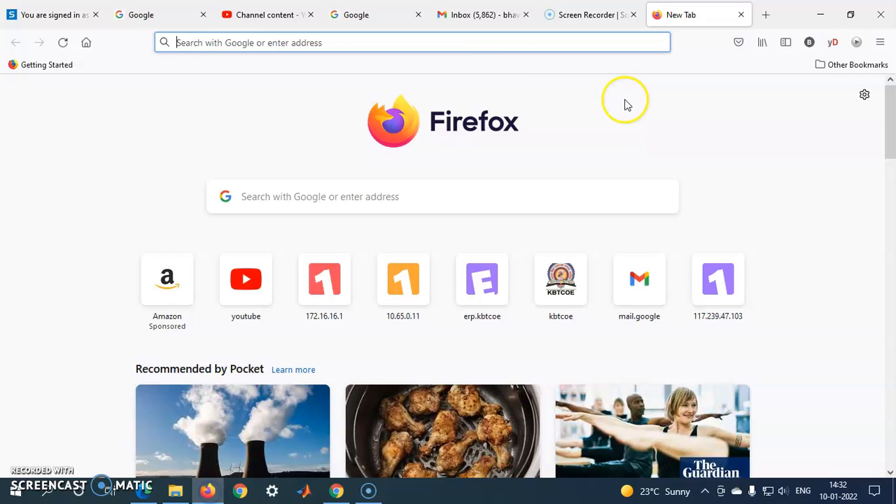
Load the pasted experimentlist URL and pick experiment 4, armature resistance speed control.
{"action": "type", "text": "http://vlabs.iitb.ac.in/vlabs-dev/vlab_bootcamp/bootcamp/Sadhya/experimentlist.html"}
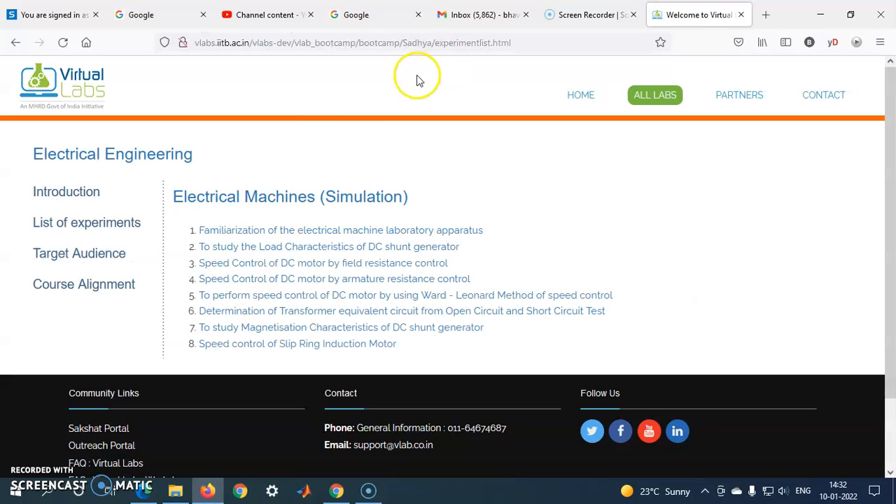
{"action": "mouse_move", "coordinate": [298, 159]}
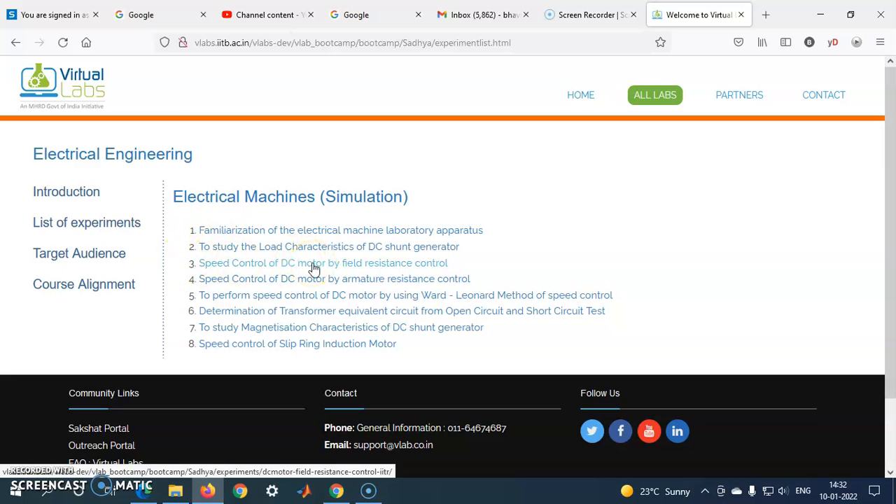
{"action": "mouse_move", "coordinate": [300, 290]}
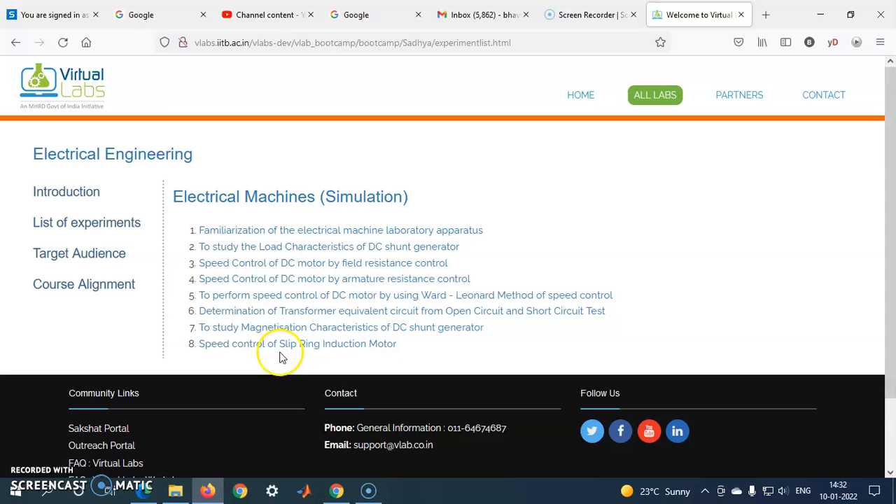
{"action": "mouse_move", "coordinate": [310, 357]}
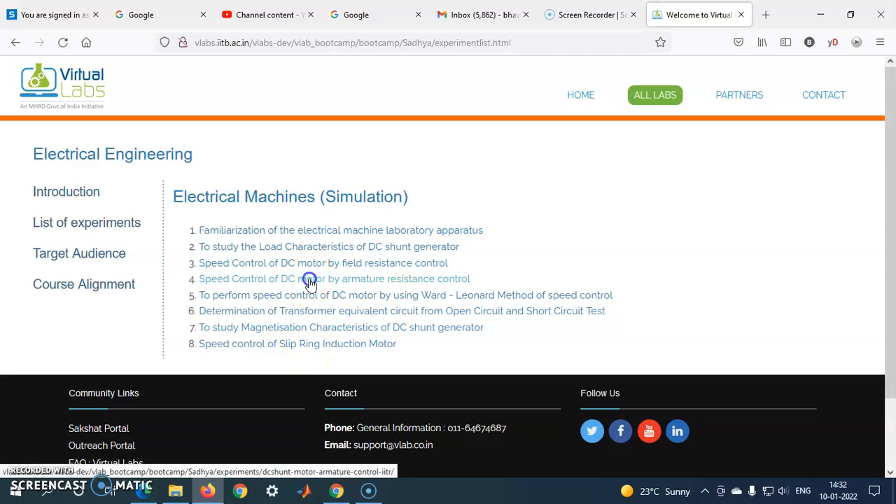
{"action": "left_click", "coordinate": [310, 280]}
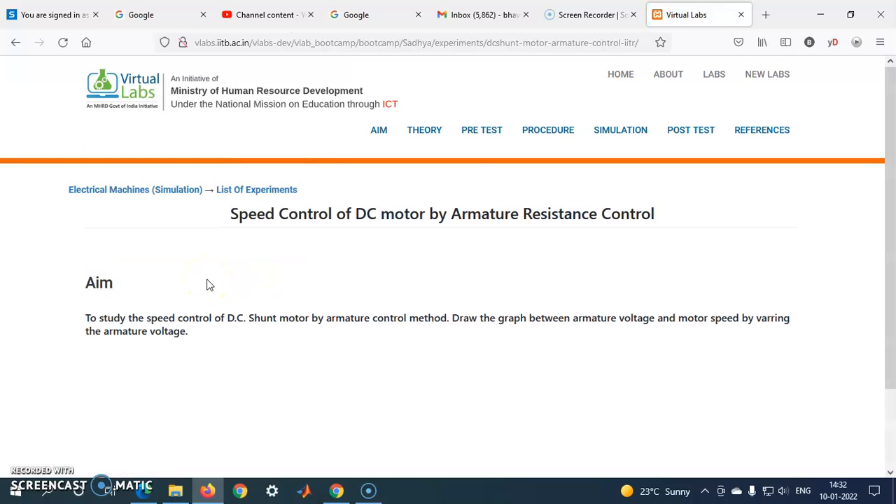
Review the Theory, Pre Test and Procedure sections, then launch the simulation page.
{"action": "left_click", "coordinate": [425, 130]}
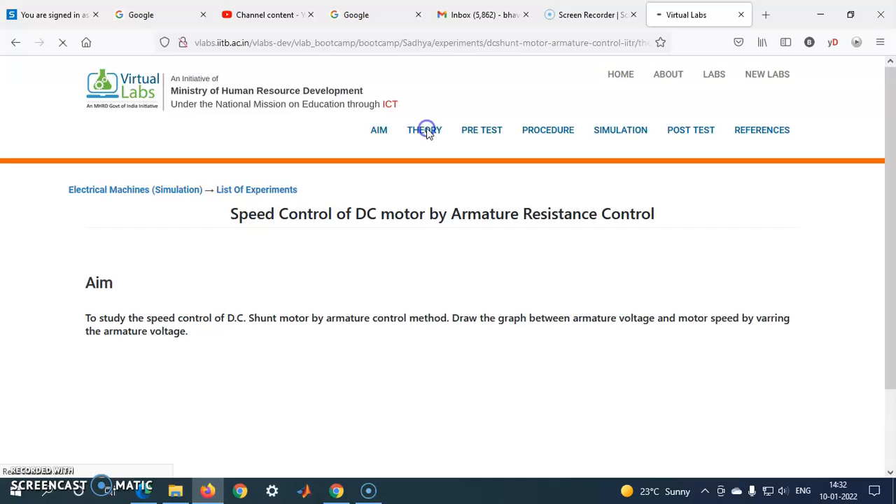
{"action": "left_click", "coordinate": [423, 130]}
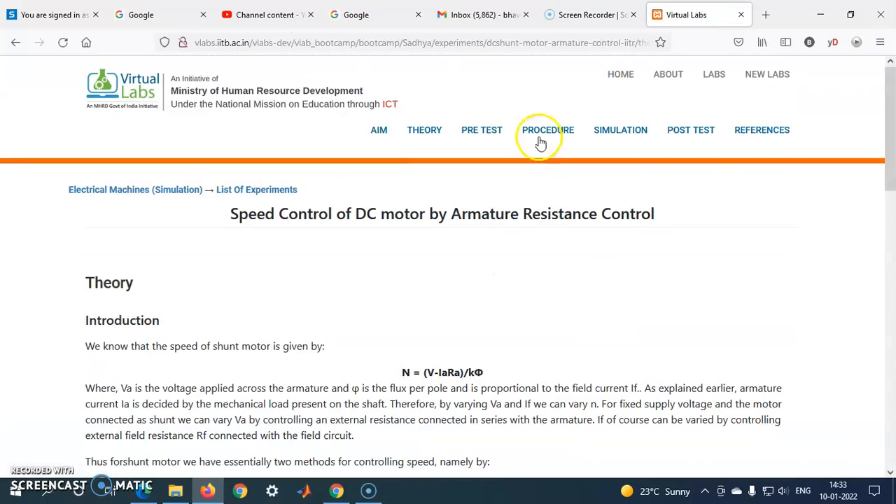
{"action": "left_click", "coordinate": [481, 129]}
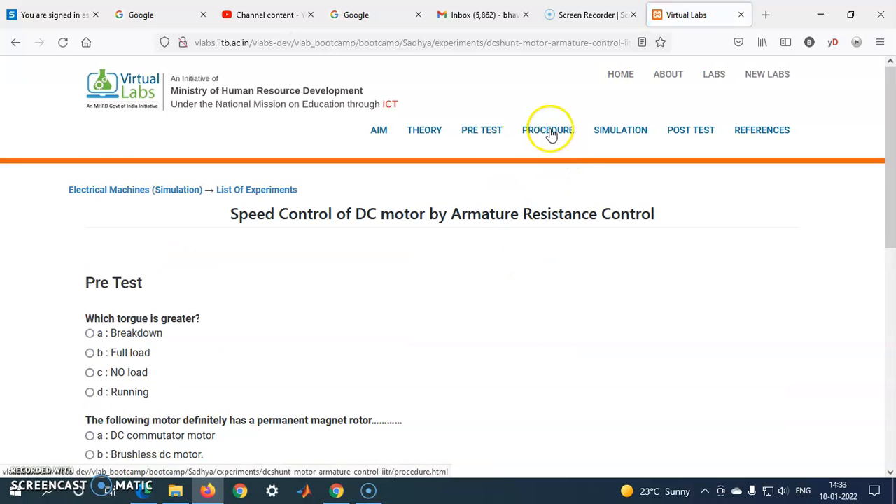
{"action": "left_click", "coordinate": [548, 129]}
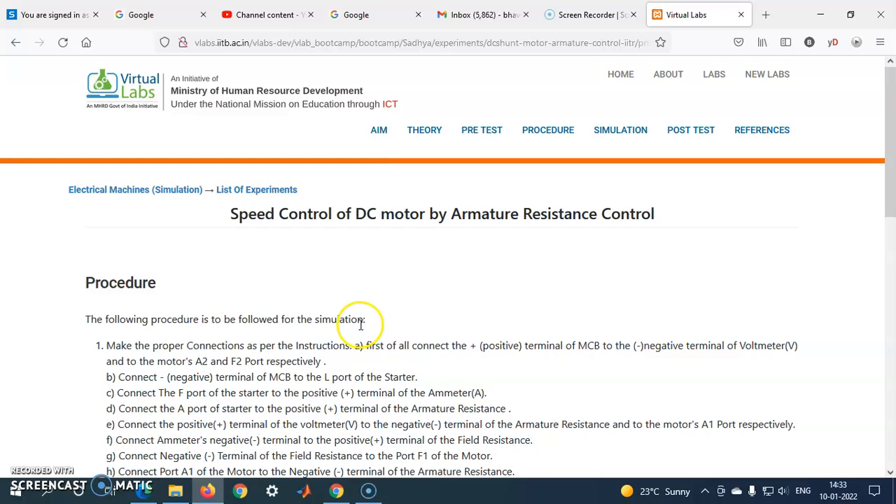
{"action": "scroll", "scroll_direction": "down", "scroll_amount": 3}
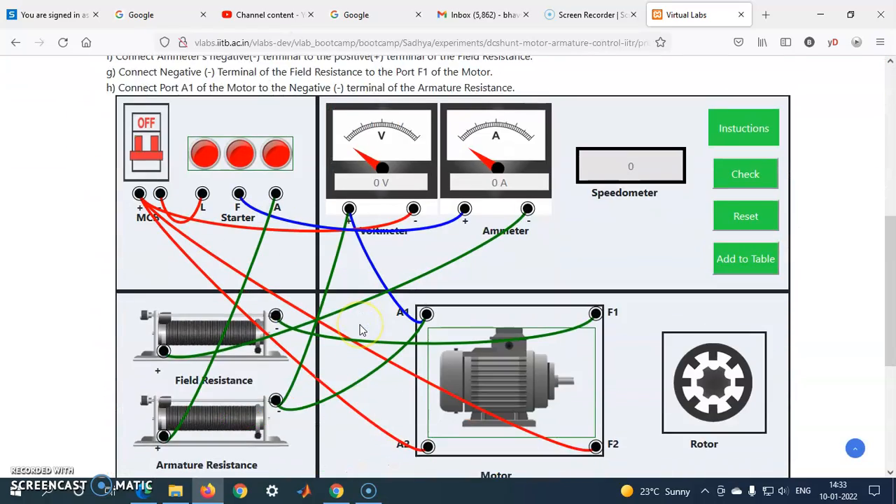
{"action": "scroll", "scroll_direction": "down", "scroll_amount": 3}
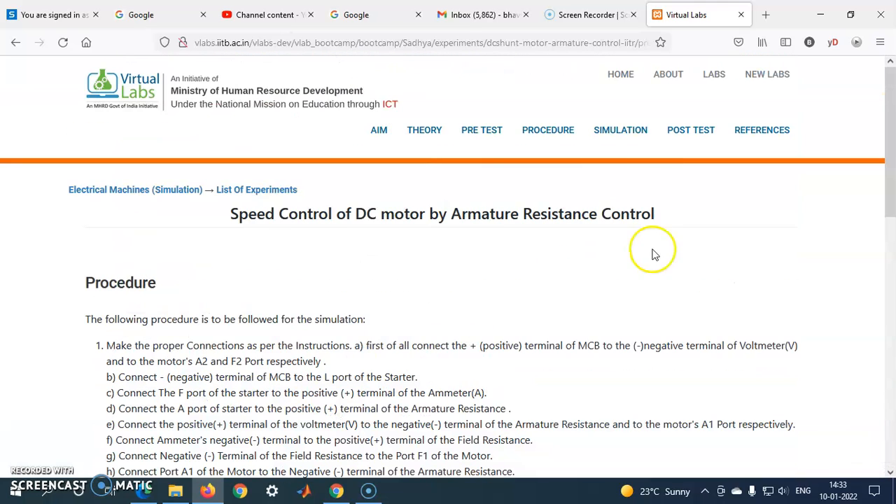
{"action": "mouse_move", "coordinate": [626, 134]}
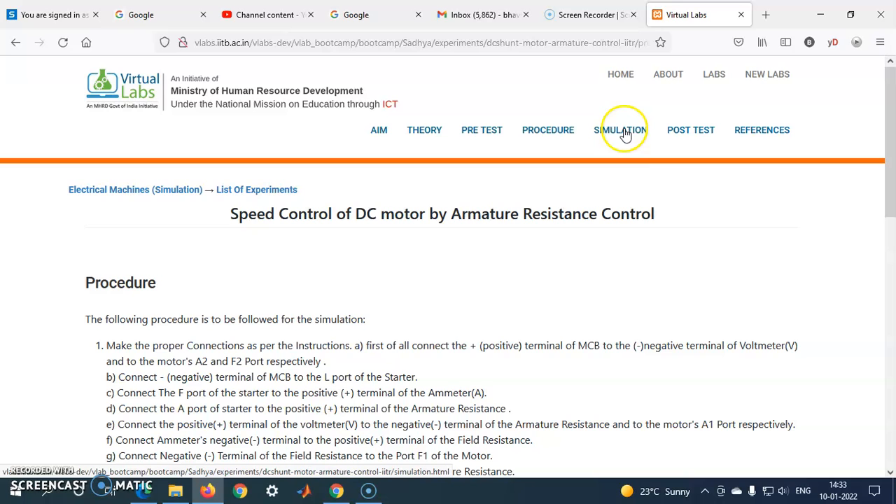
{"action": "left_click", "coordinate": [623, 129]}
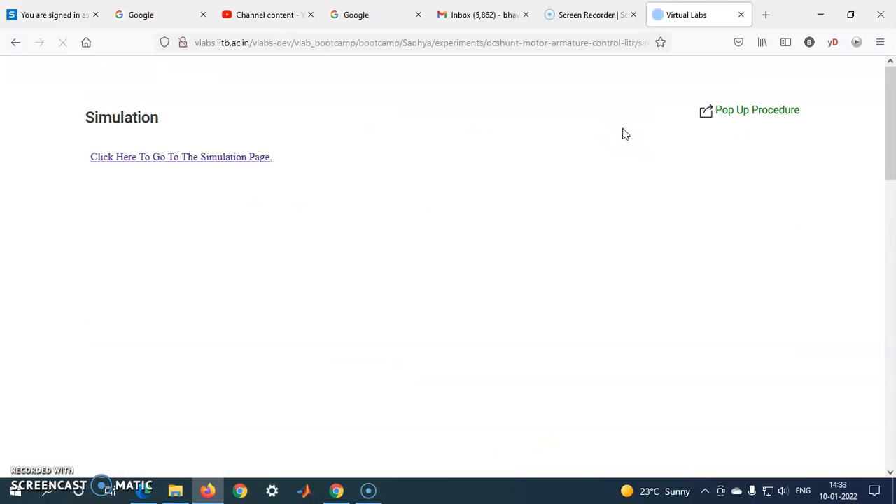
{"action": "mouse_move", "coordinate": [190, 322]}
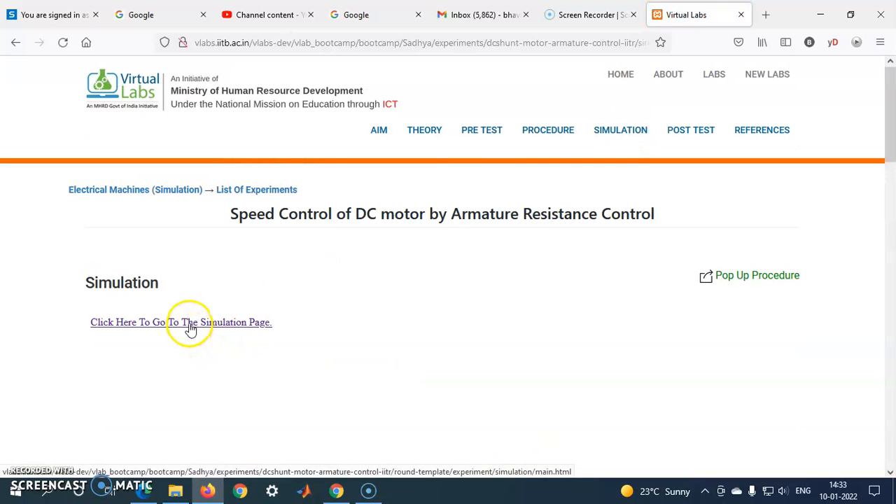
{"action": "left_click", "coordinate": [181, 322]}
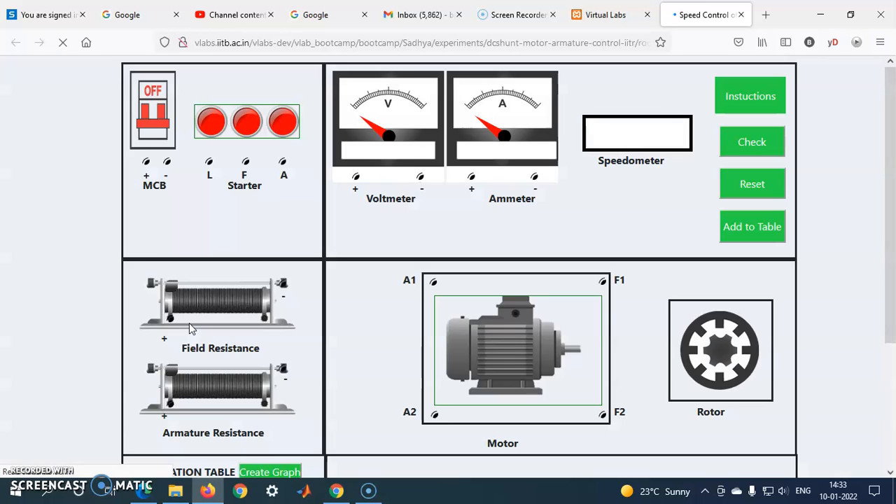
{"action": "scroll", "scroll_direction": "down", "scroll_amount": 3}
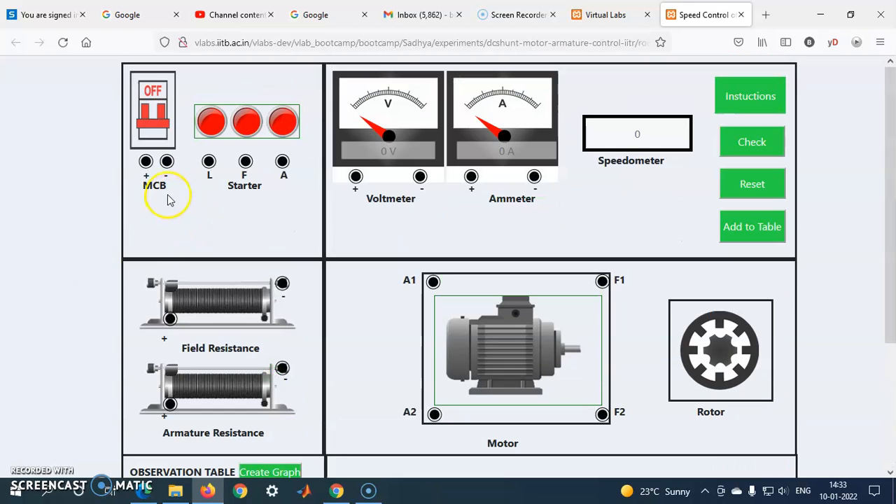
{"action": "mouse_move", "coordinate": [425, 225]}
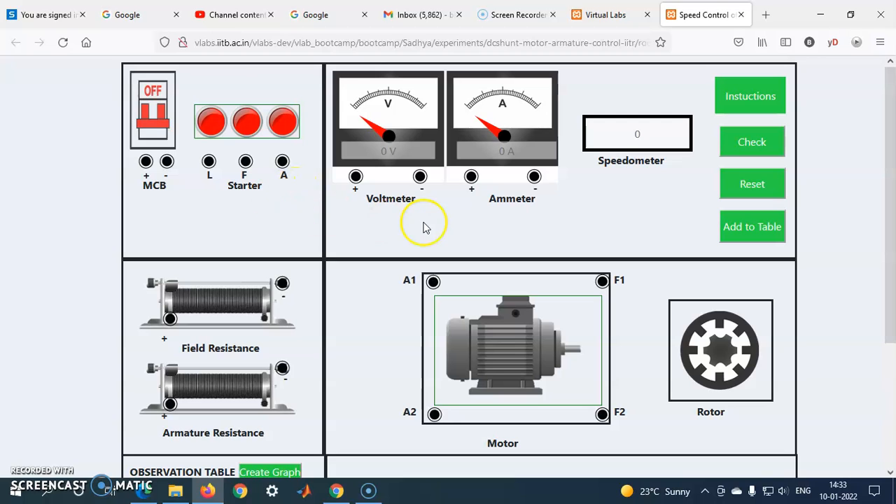
{"action": "mouse_move", "coordinate": [411, 349]}
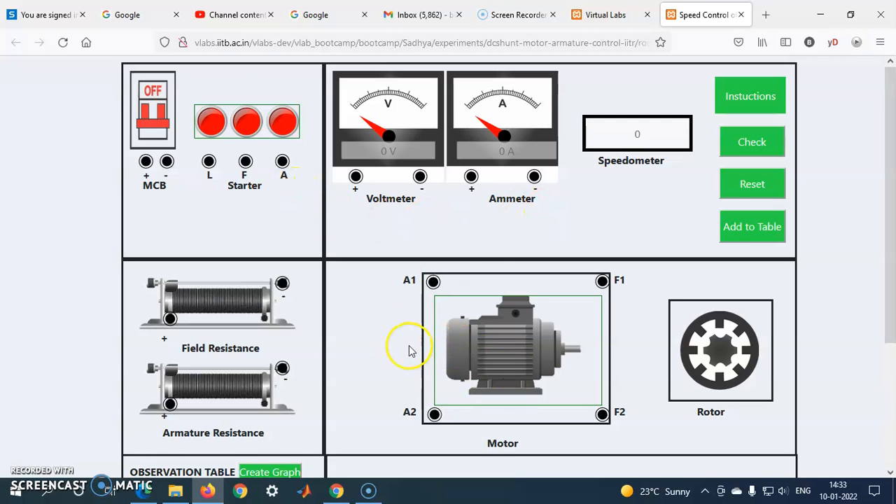
{"action": "scroll", "scroll_direction": "down", "scroll_amount": 3}
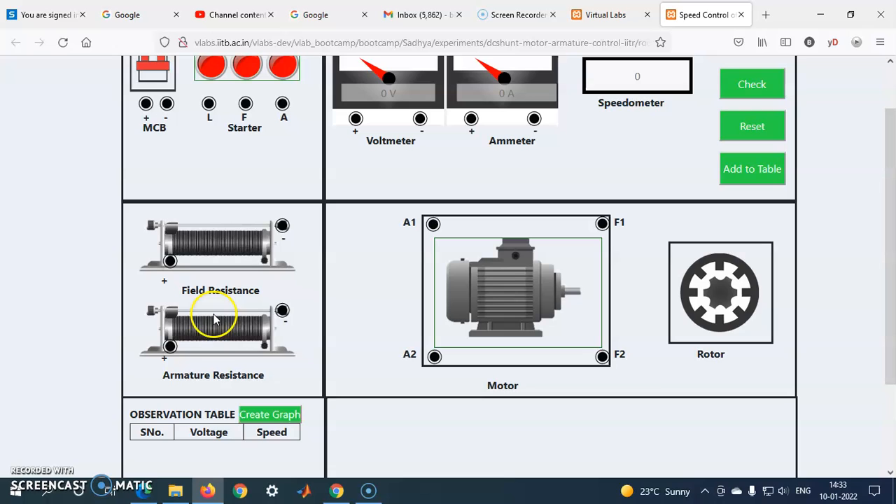
{"action": "mouse_move", "coordinate": [221, 259]}
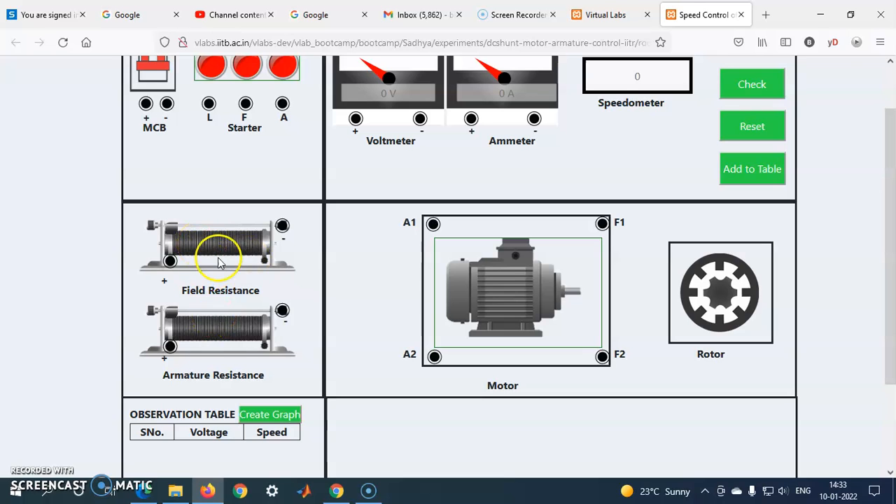
{"action": "mouse_move", "coordinate": [394, 357]}
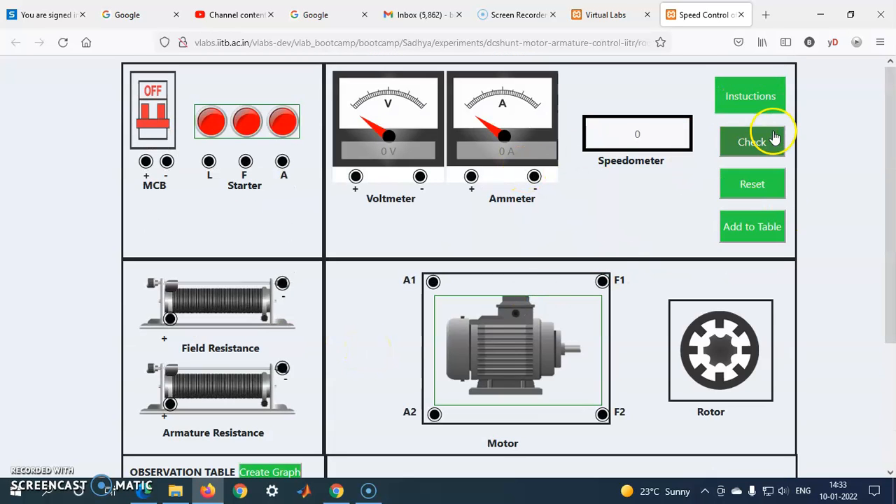
Open the simulation's Instructions panel and scroll through to the final wiring step.
{"action": "left_click", "coordinate": [750, 96]}
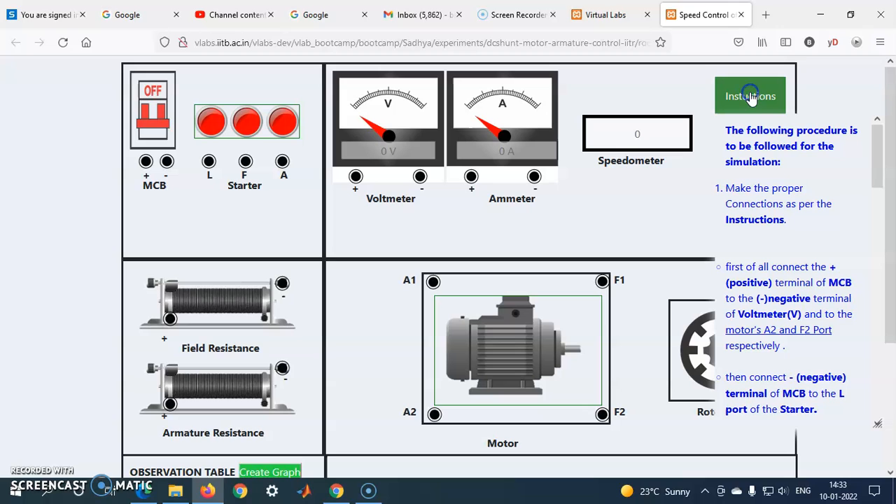
{"action": "scroll", "scroll_direction": "down", "scroll_amount": 3}
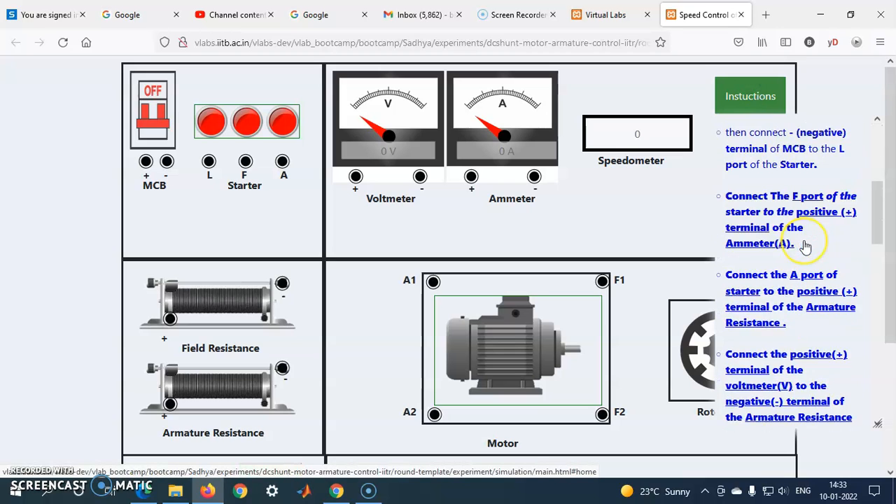
{"action": "scroll", "scroll_direction": "down", "scroll_amount": 3}
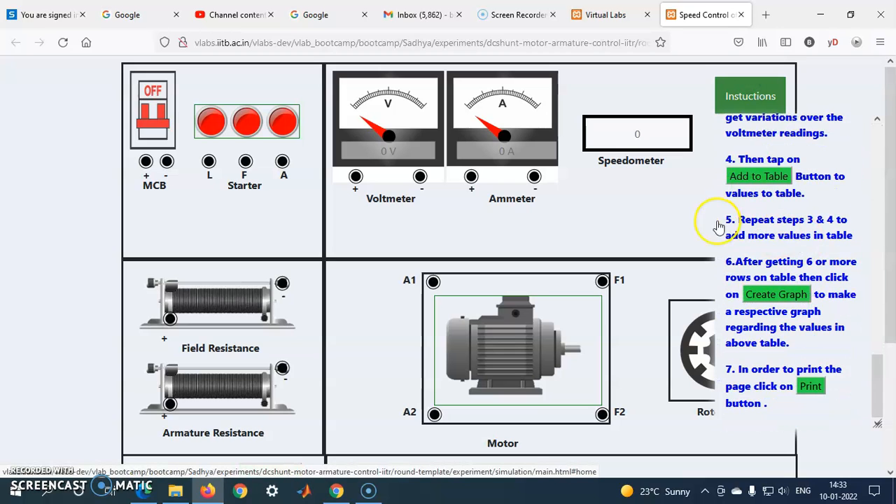
{"action": "scroll", "scroll_direction": "down", "scroll_amount": 3}
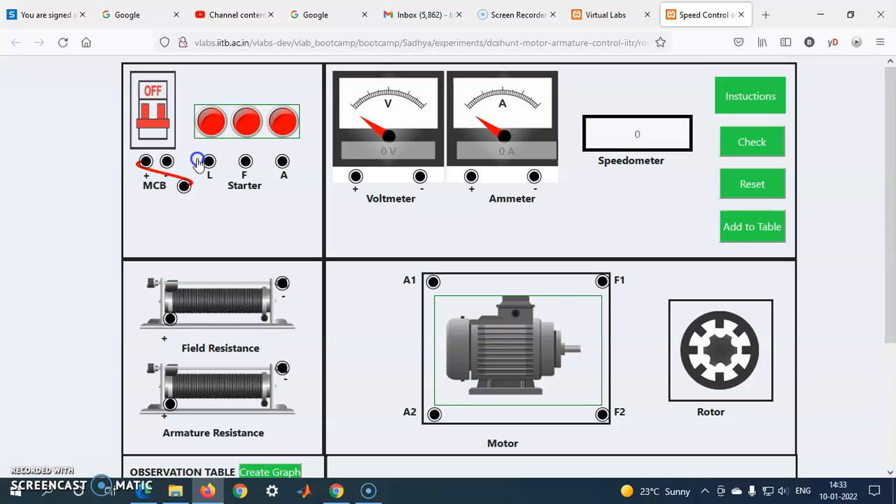
Draw a wire from the MCB + terminal to the voltmeter − terminal.
{"action": "left_click_drag", "start_coordinate": [208, 163], "coordinate": [293, 193]}
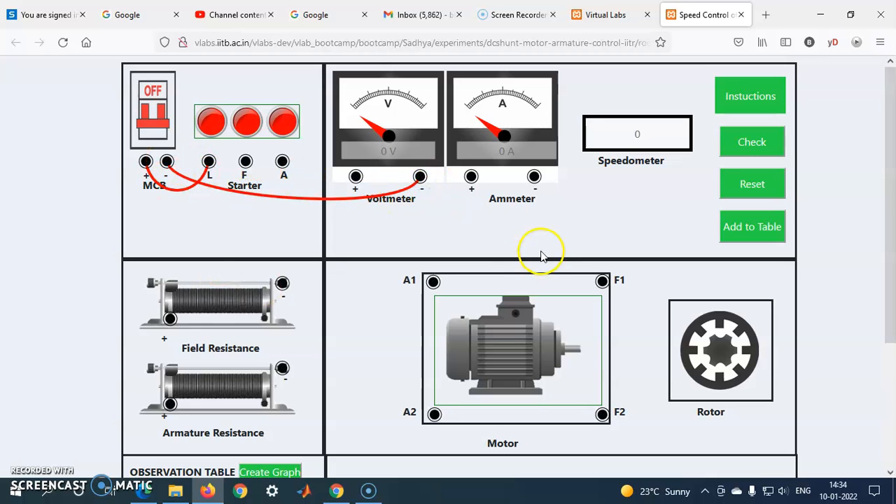
{"action": "mouse_move", "coordinate": [607, 205]}
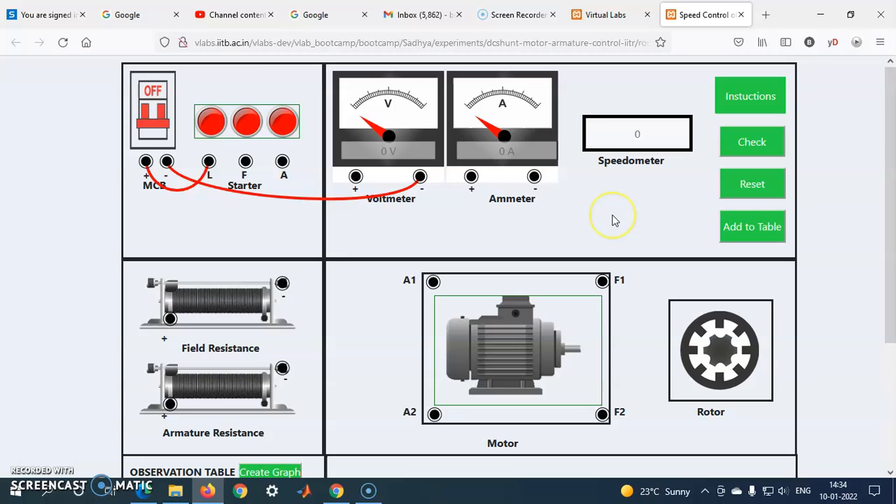
{"action": "mouse_move", "coordinate": [151, 116]}
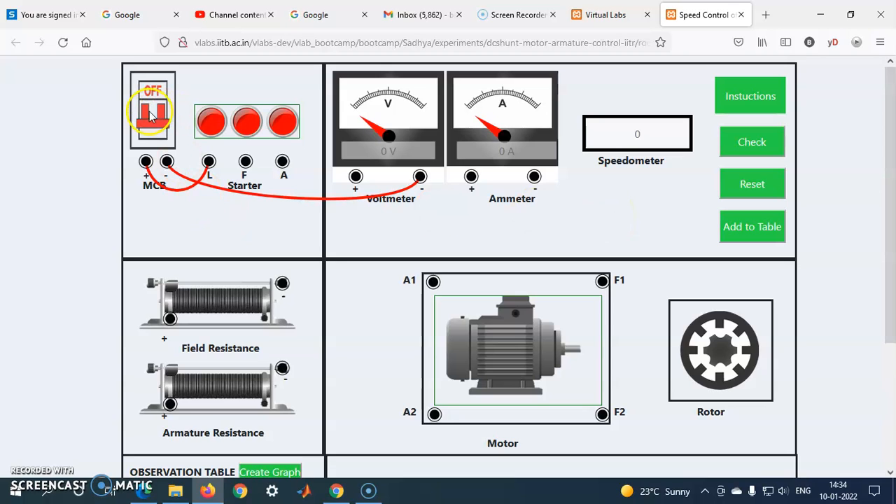
{"action": "mouse_move", "coordinate": [120, 106]}
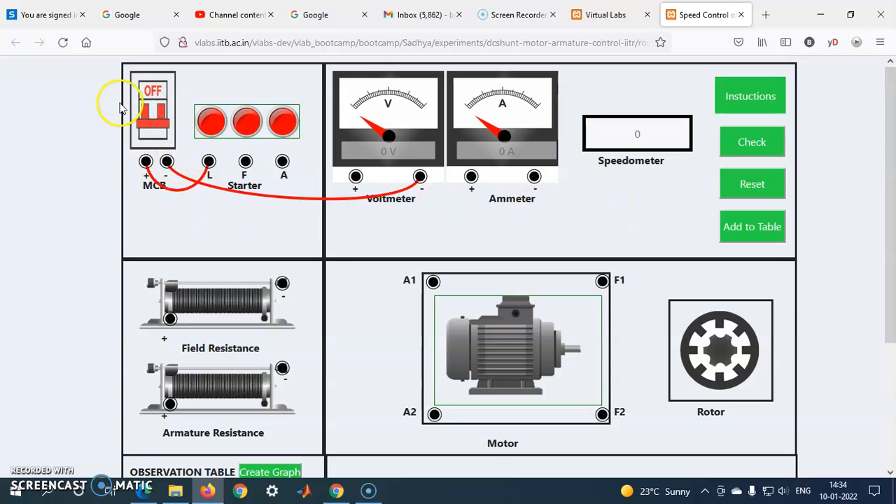
{"action": "scroll", "scroll_direction": "down", "scroll_amount": 3}
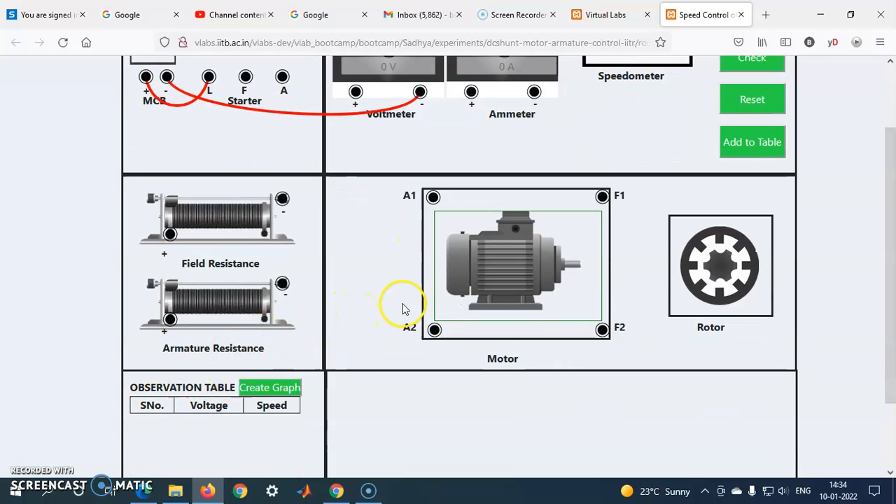
{"action": "mouse_move", "coordinate": [245, 297]}
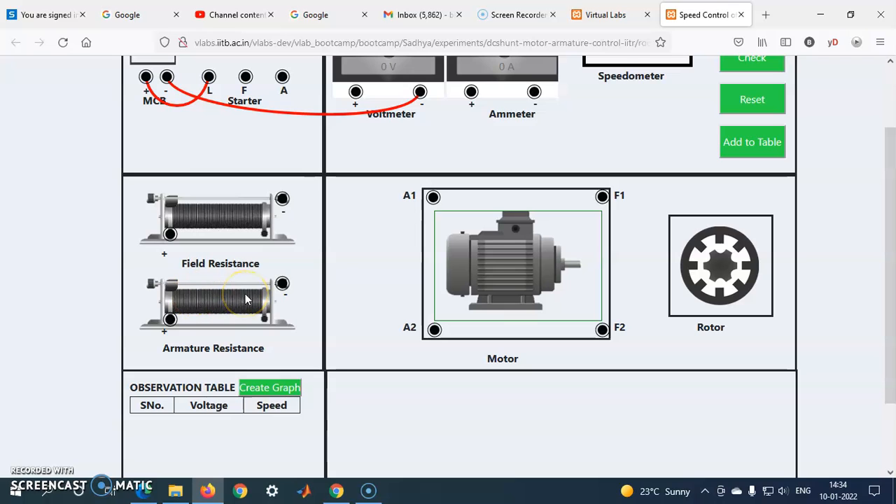
{"action": "mouse_move", "coordinate": [353, 359]}
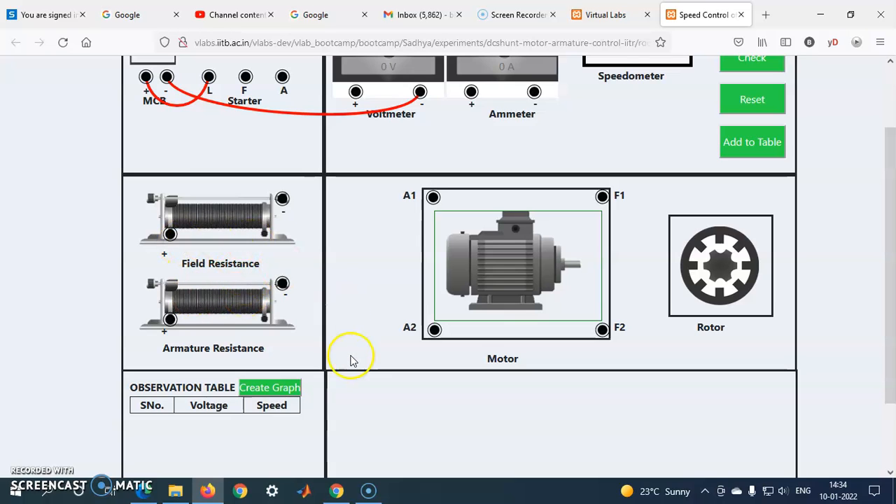
{"action": "scroll", "scroll_direction": "down", "scroll_amount": 3}
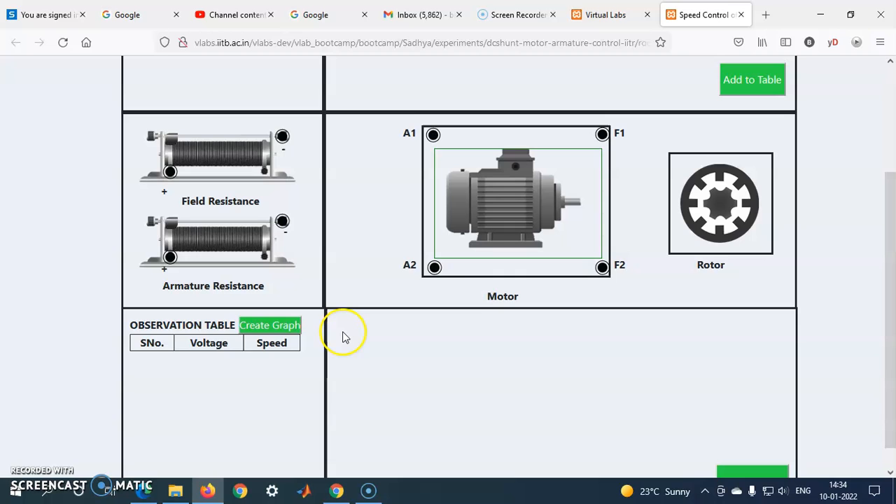
{"action": "scroll", "scroll_direction": "down", "scroll_amount": 3}
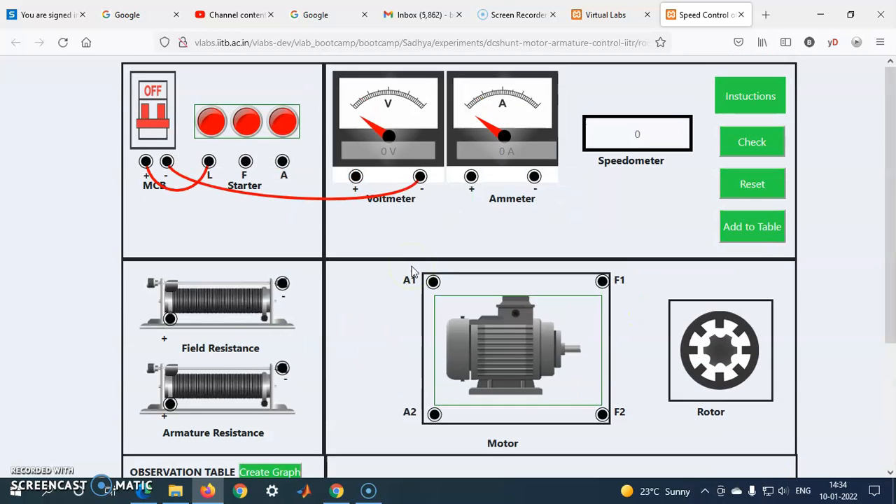
{"action": "scroll", "scroll_direction": "down", "scroll_amount": 3}
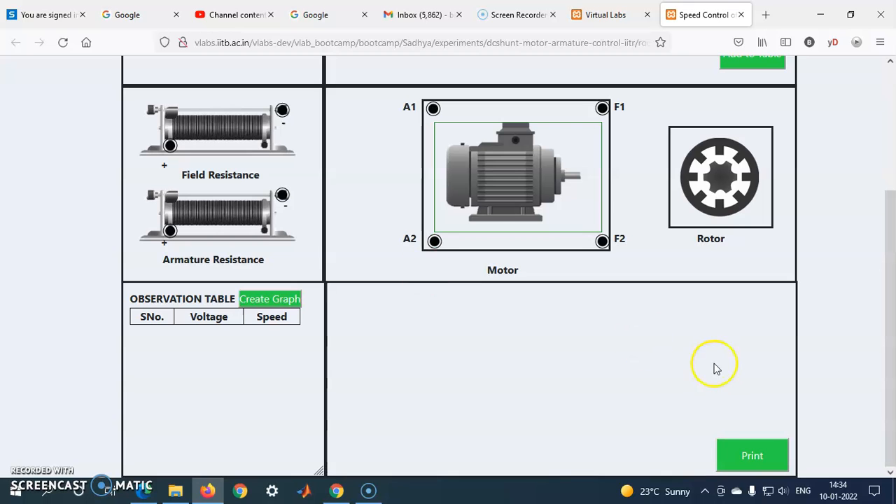
{"action": "mouse_move", "coordinate": [523, 322]}
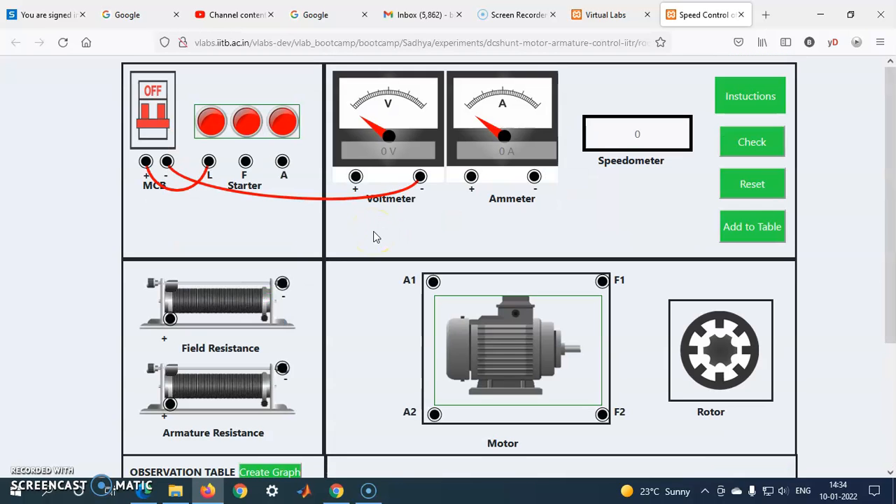
{"action": "mouse_move", "coordinate": [604, 22]}
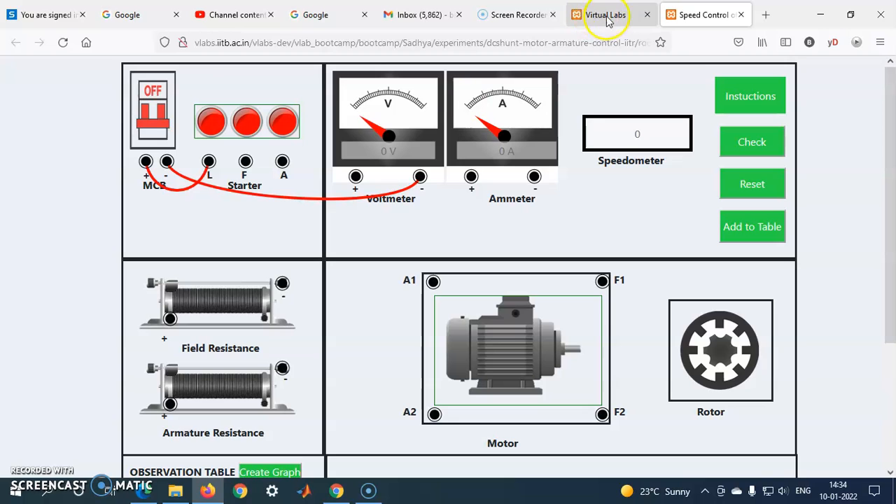
Step back through the overview, procedure and aim pages to the experiment list.
{"action": "left_click", "coordinate": [16, 41]}
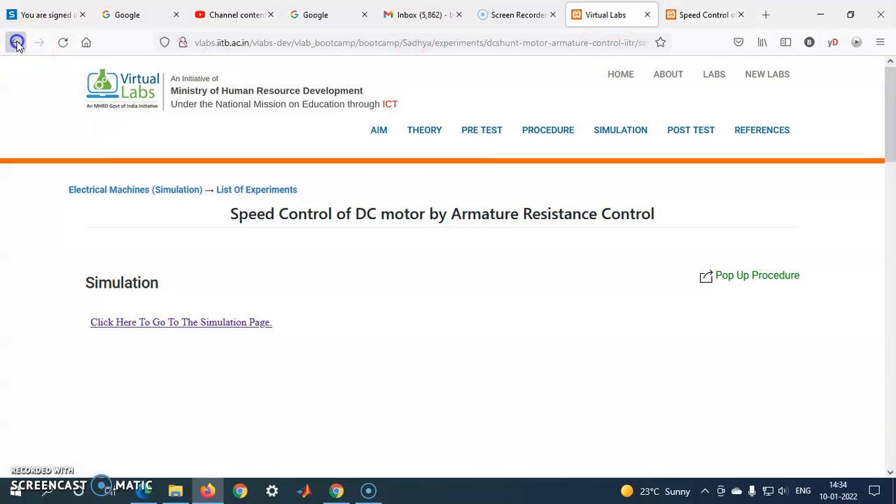
{"action": "left_click", "coordinate": [15, 42]}
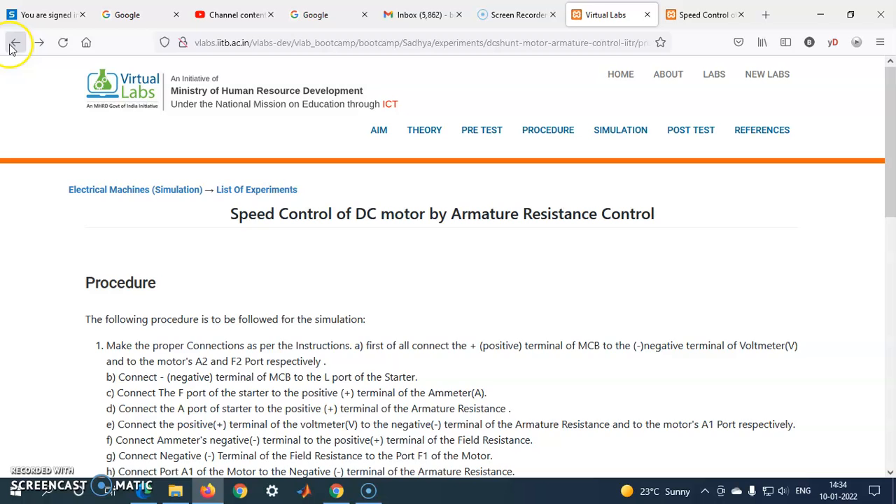
{"action": "left_click", "coordinate": [32, 41]}
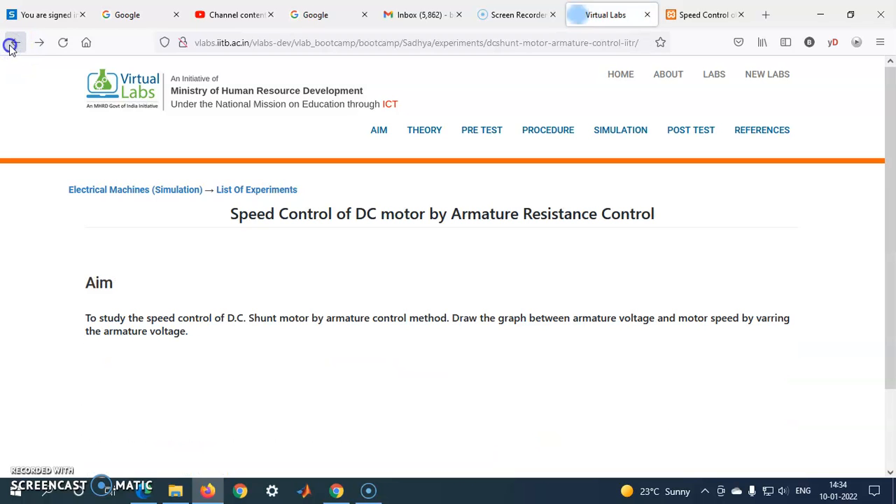
{"action": "left_click", "coordinate": [13, 43]}
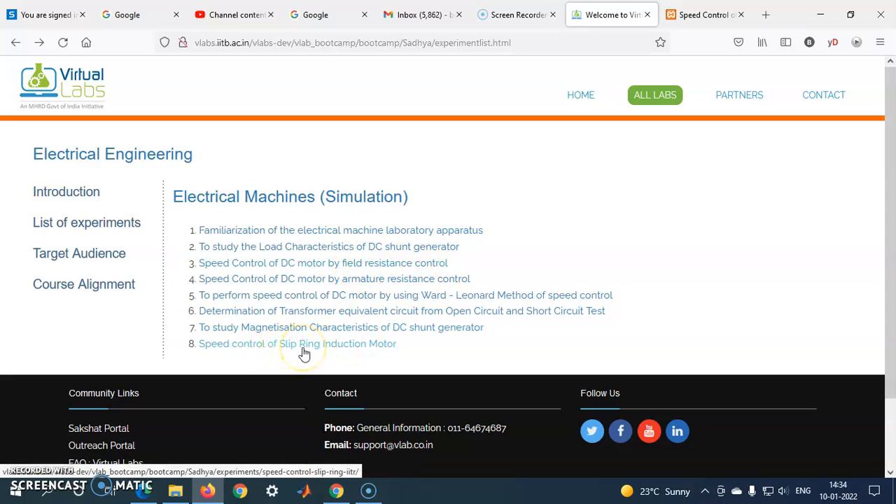
Open experiment 8, Slip Ring Induction Motor speed control, launch its simulation, and return to the experiment tab.
{"action": "left_click", "coordinate": [307, 343]}
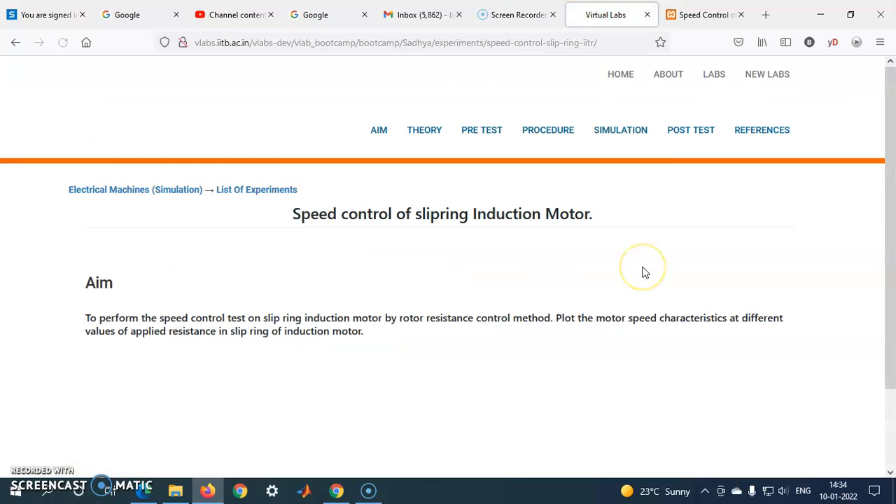
{"action": "left_click", "coordinate": [620, 130]}
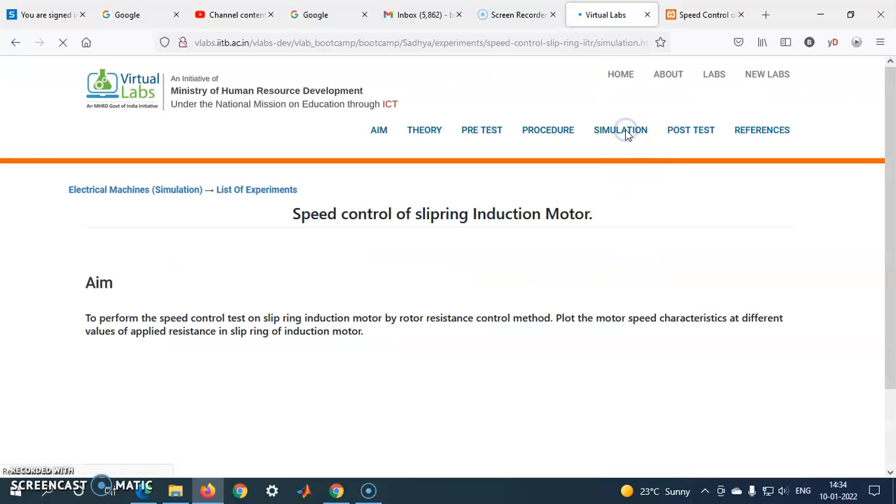
{"action": "left_click", "coordinate": [620, 130]}
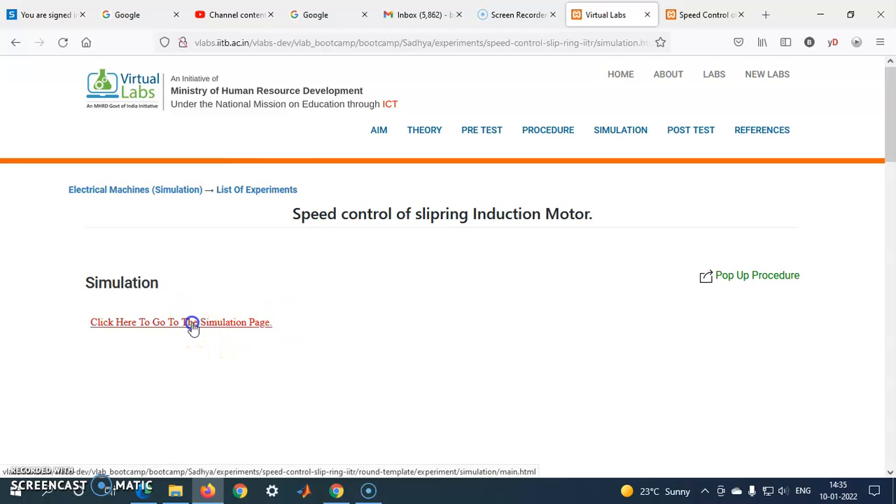
{"action": "left_click", "coordinate": [181, 322]}
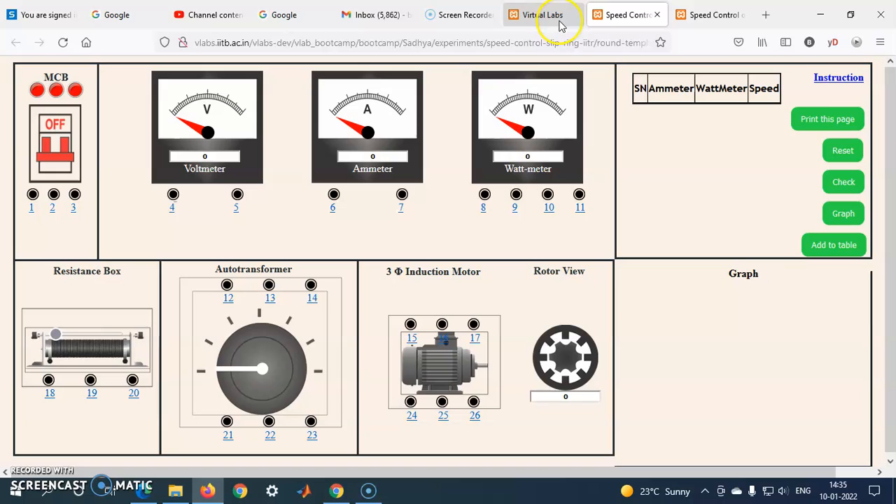
{"action": "left_click", "coordinate": [536, 14]}
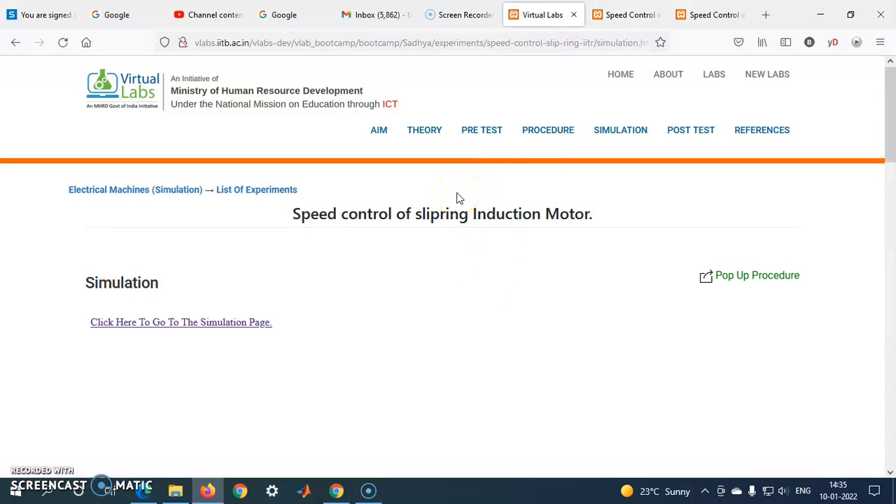
Open PROCEDURE and scroll down to the node connection table and wiring diagram.
{"action": "left_click", "coordinate": [548, 130]}
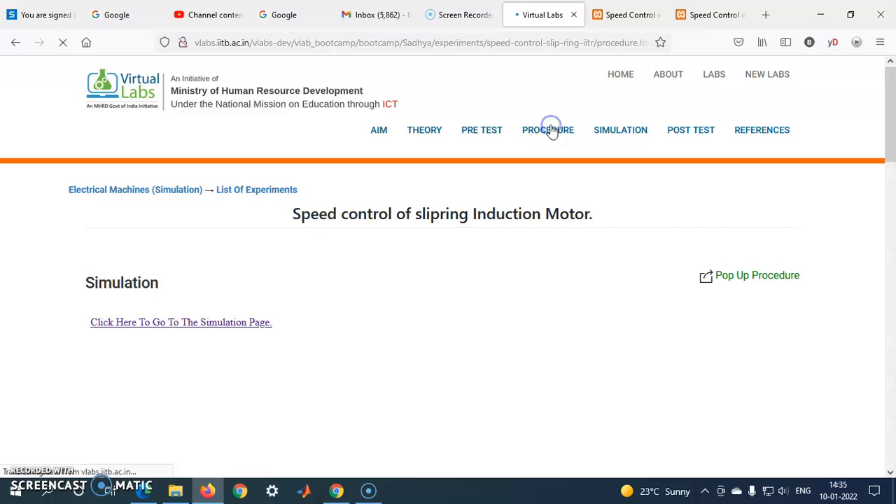
{"action": "left_click", "coordinate": [548, 130]}
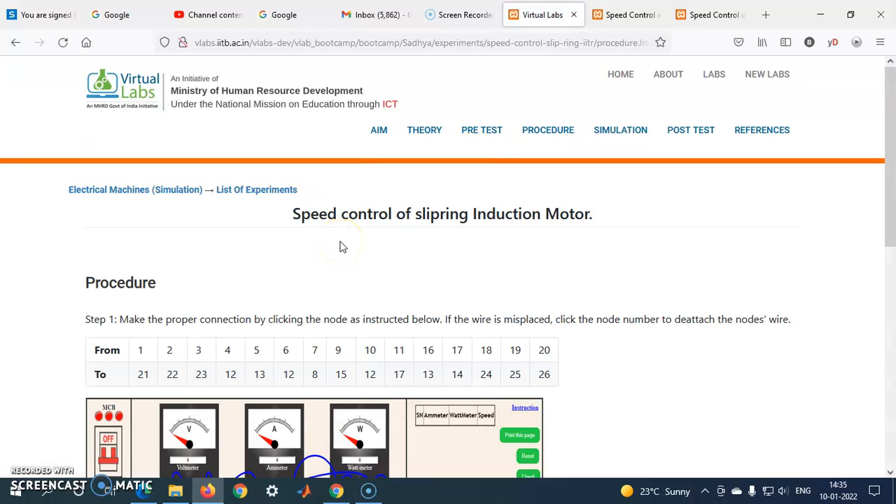
{"action": "scroll", "scroll_direction": "down", "scroll_amount": 3}
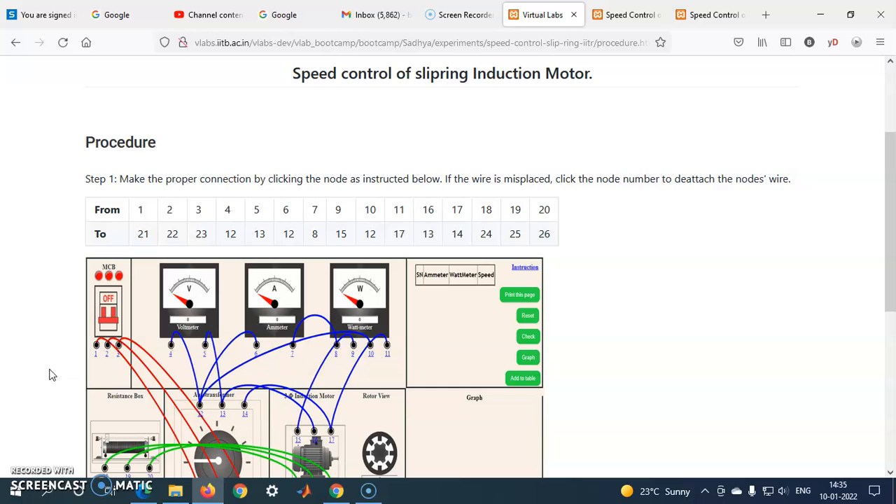
{"action": "scroll", "scroll_direction": "down", "scroll_amount": 3}
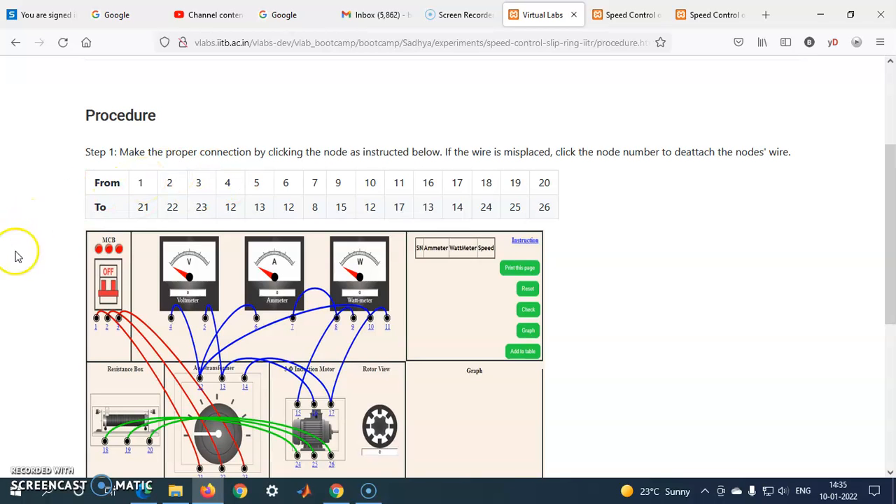
{"action": "scroll", "scroll_direction": "down", "scroll_amount": 3}
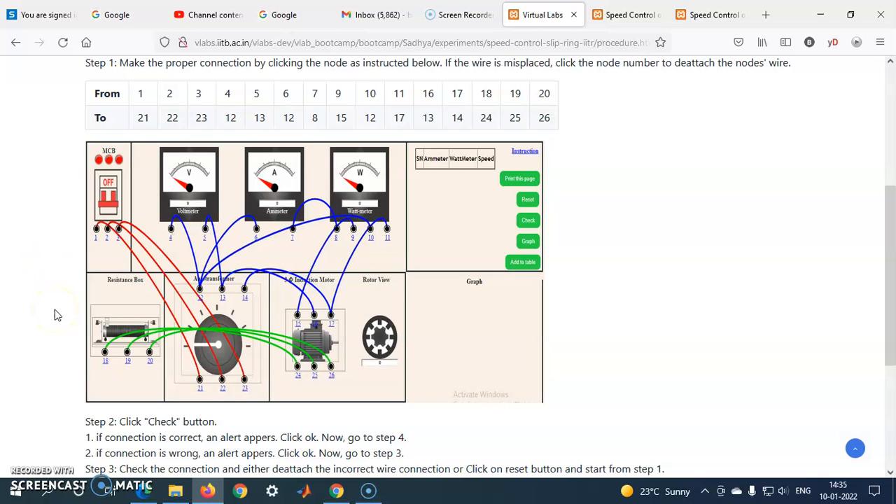
{"action": "mouse_move", "coordinate": [49, 269]}
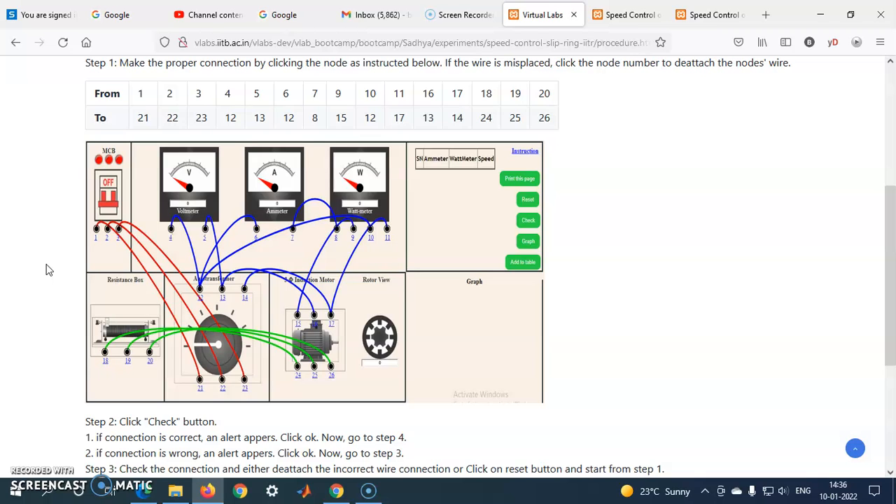
{"action": "mouse_move", "coordinate": [50, 229]}
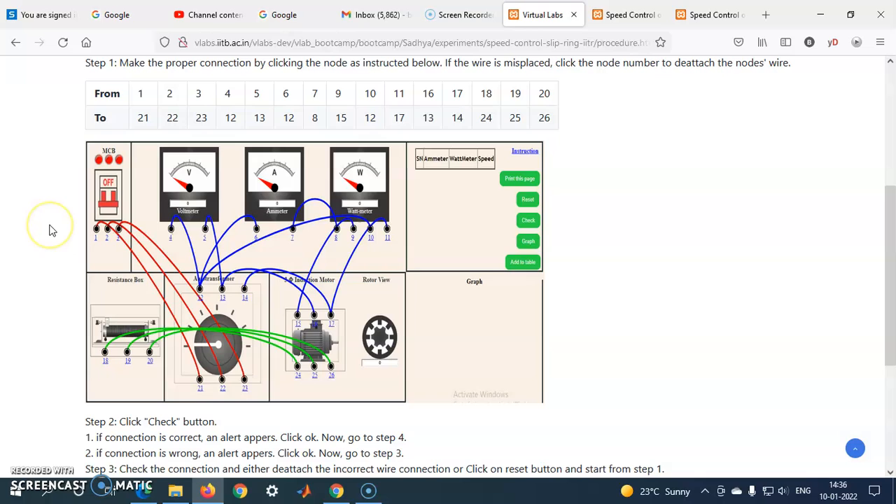